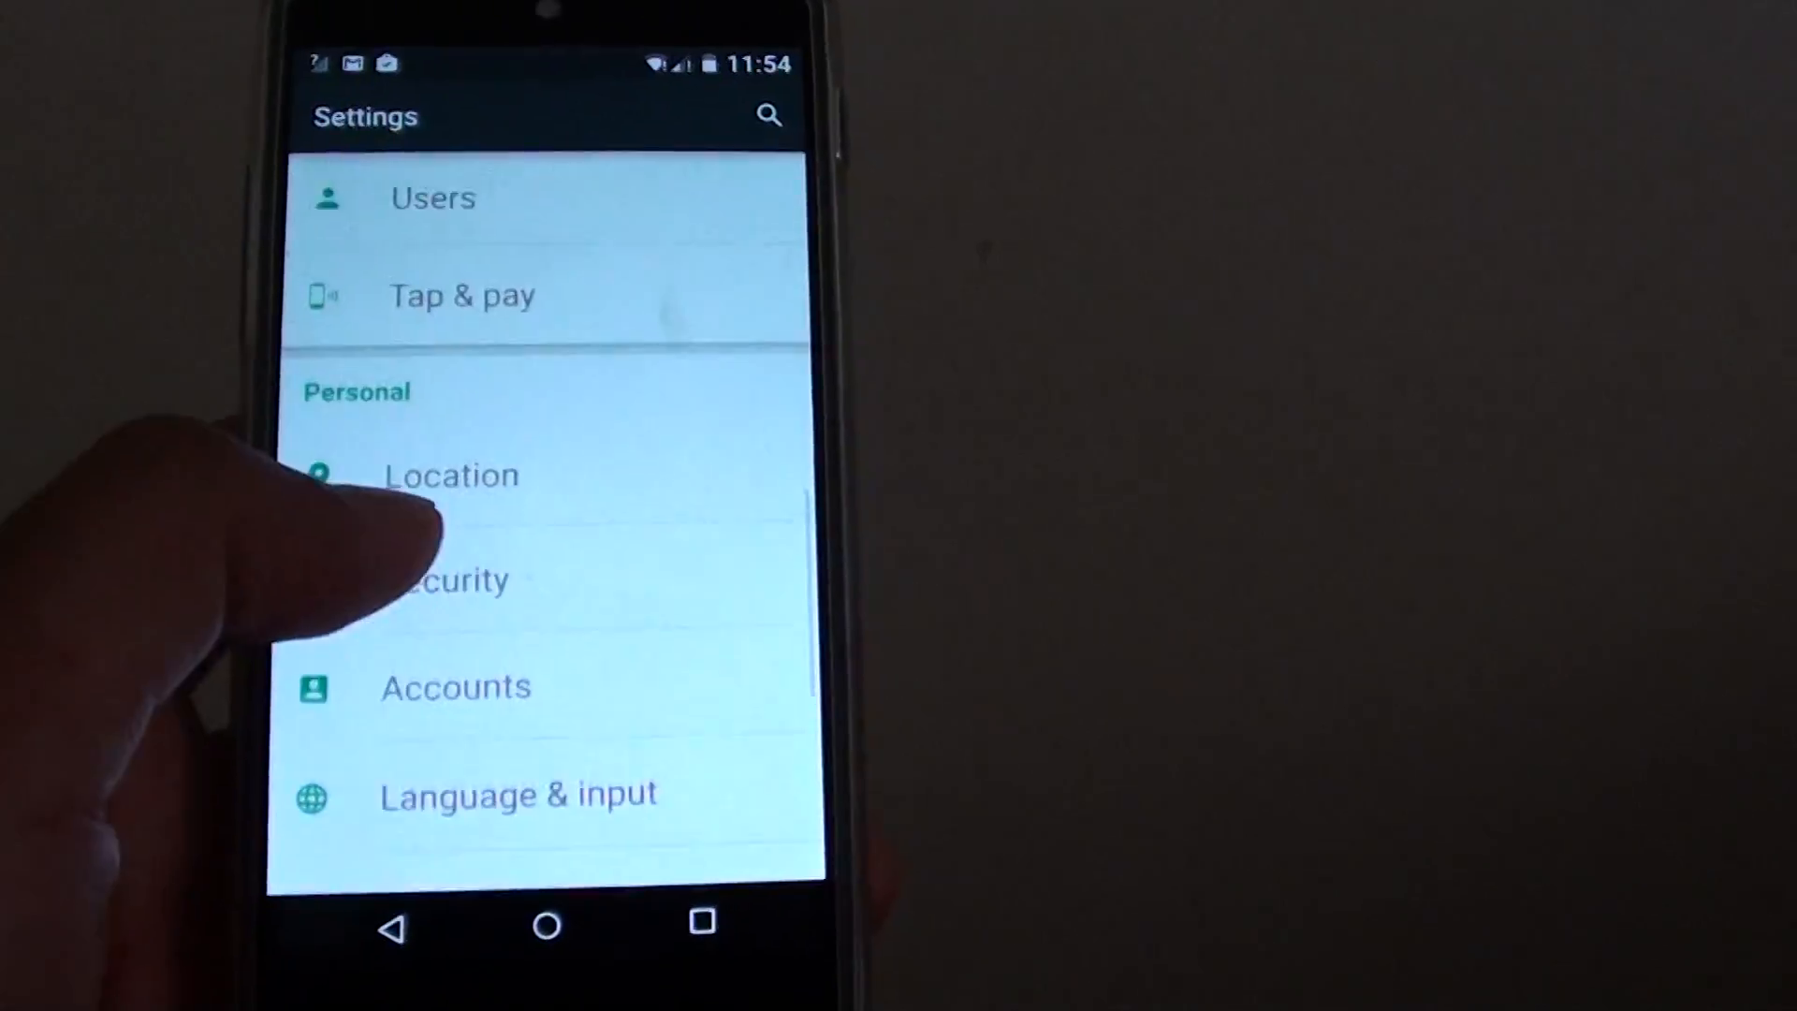
Open the Security page and confirm Encrypt phone reads Encrypted.
{"action": "left_click", "coordinate": [447, 578]}
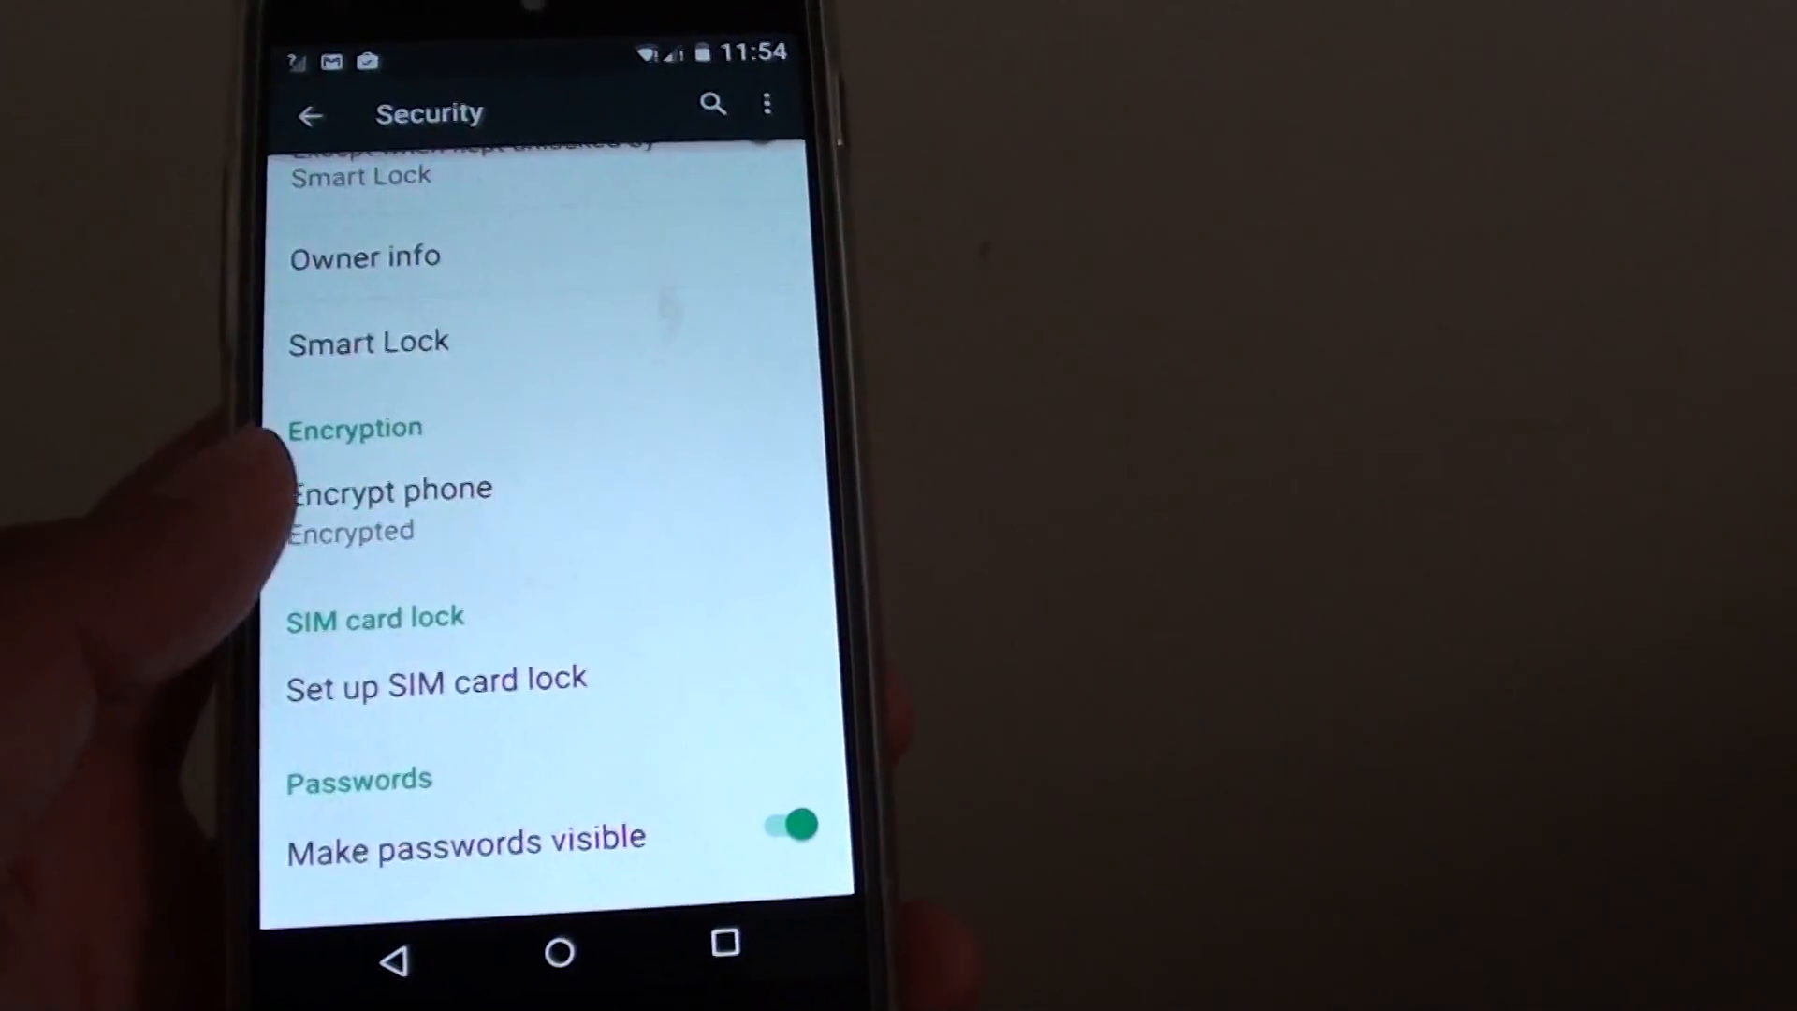
Scroll the Settings list down to the Backup & reset entry and System section.
{"action": "scroll", "scroll_direction": "down", "scroll_amount": 3}
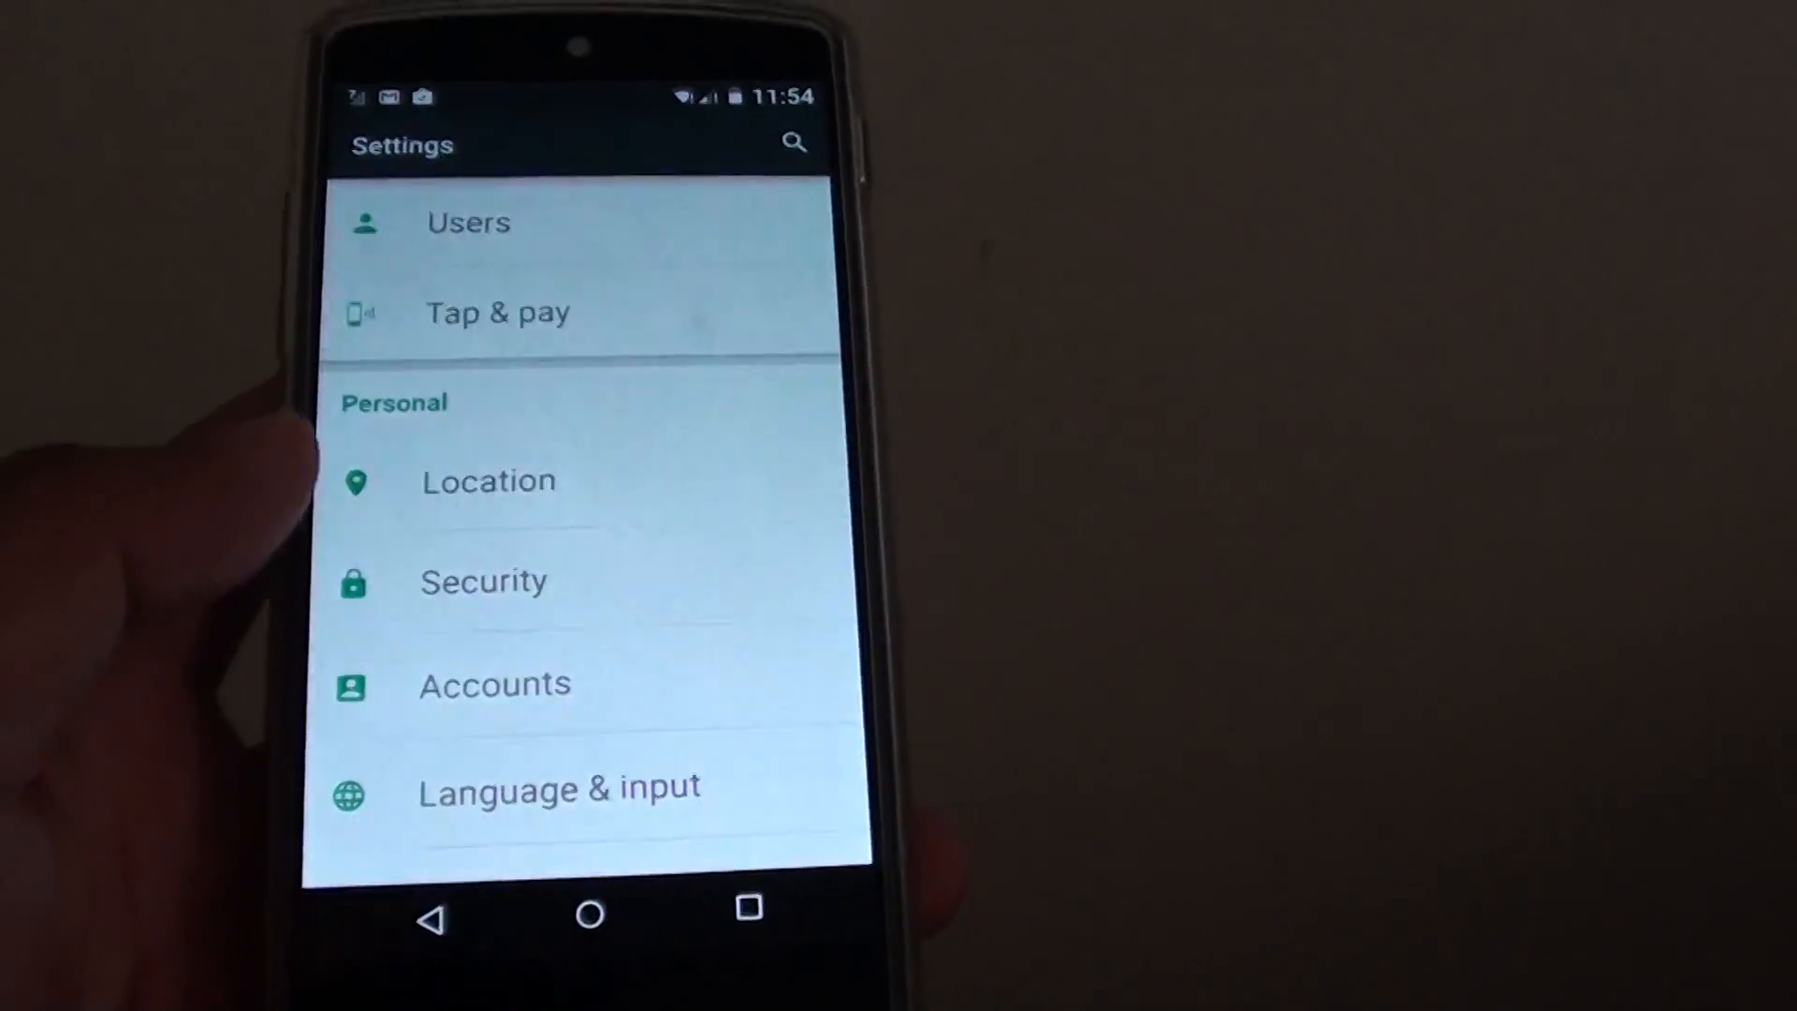
{"action": "scroll", "scroll_direction": "down", "scroll_amount": 3}
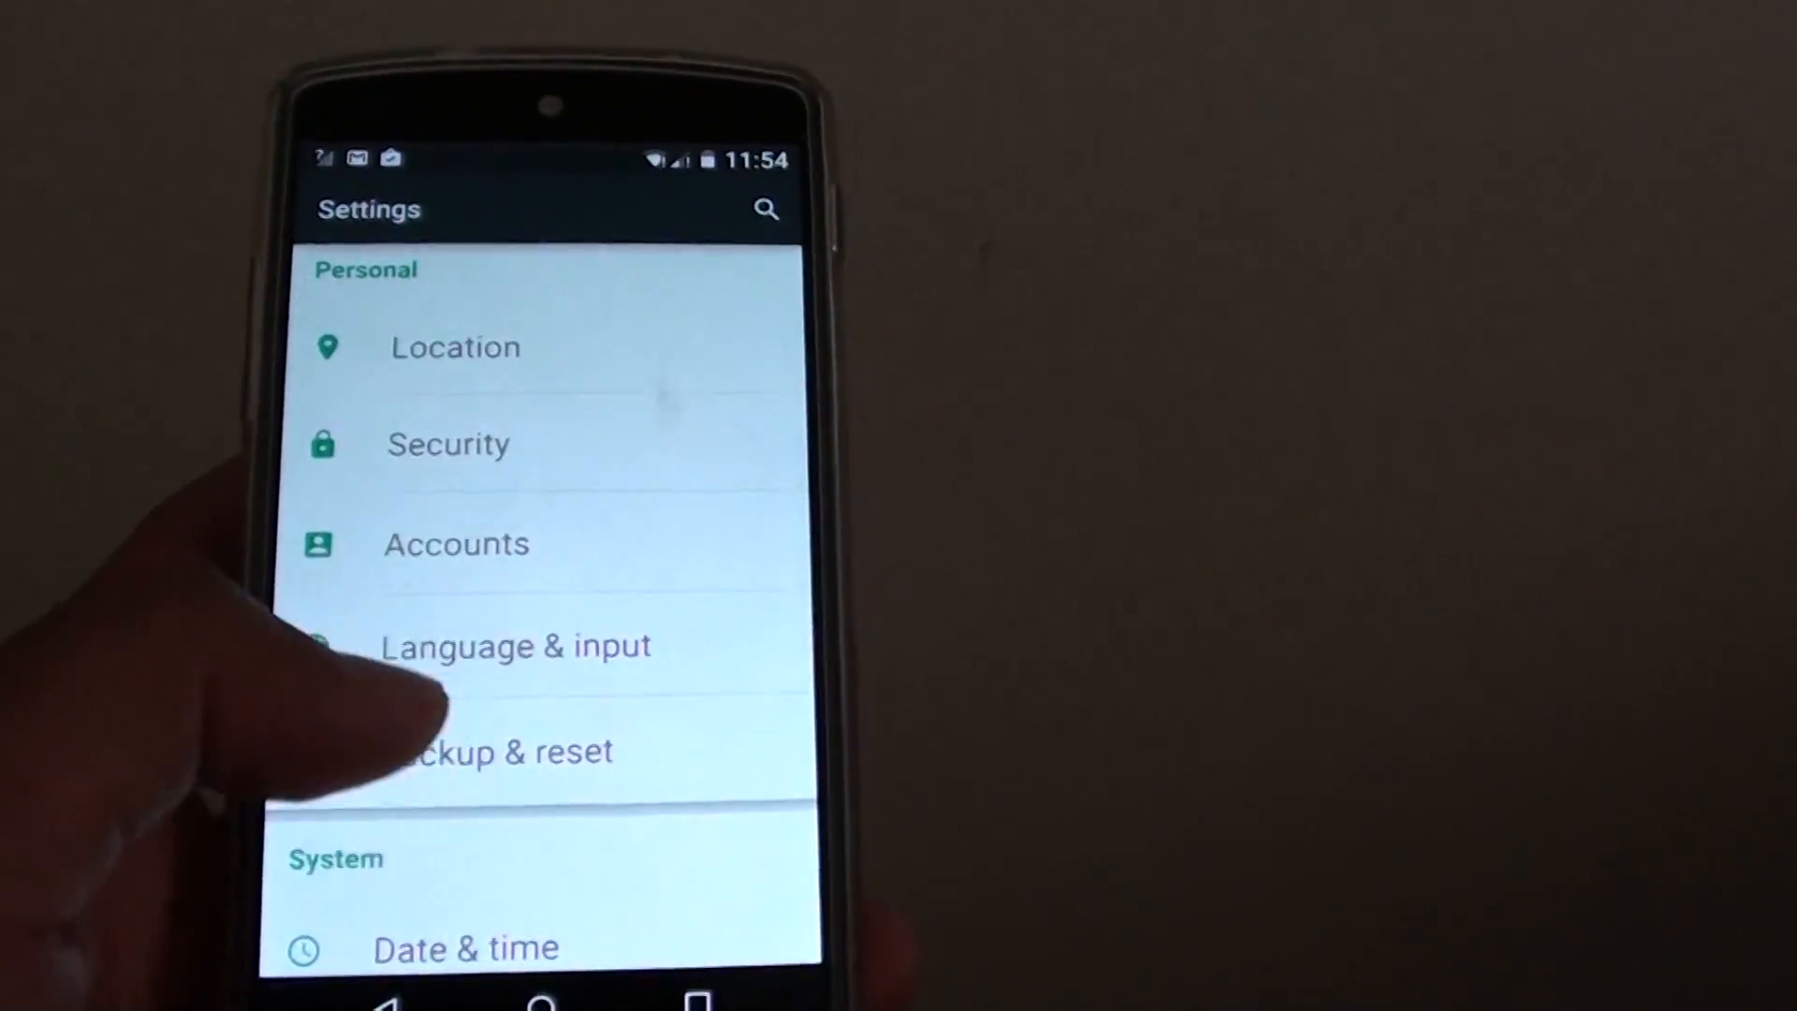
Check Back up my data and Automatic restore under Backup & reset, then open Factory data reset.
{"action": "left_click", "coordinate": [499, 751]}
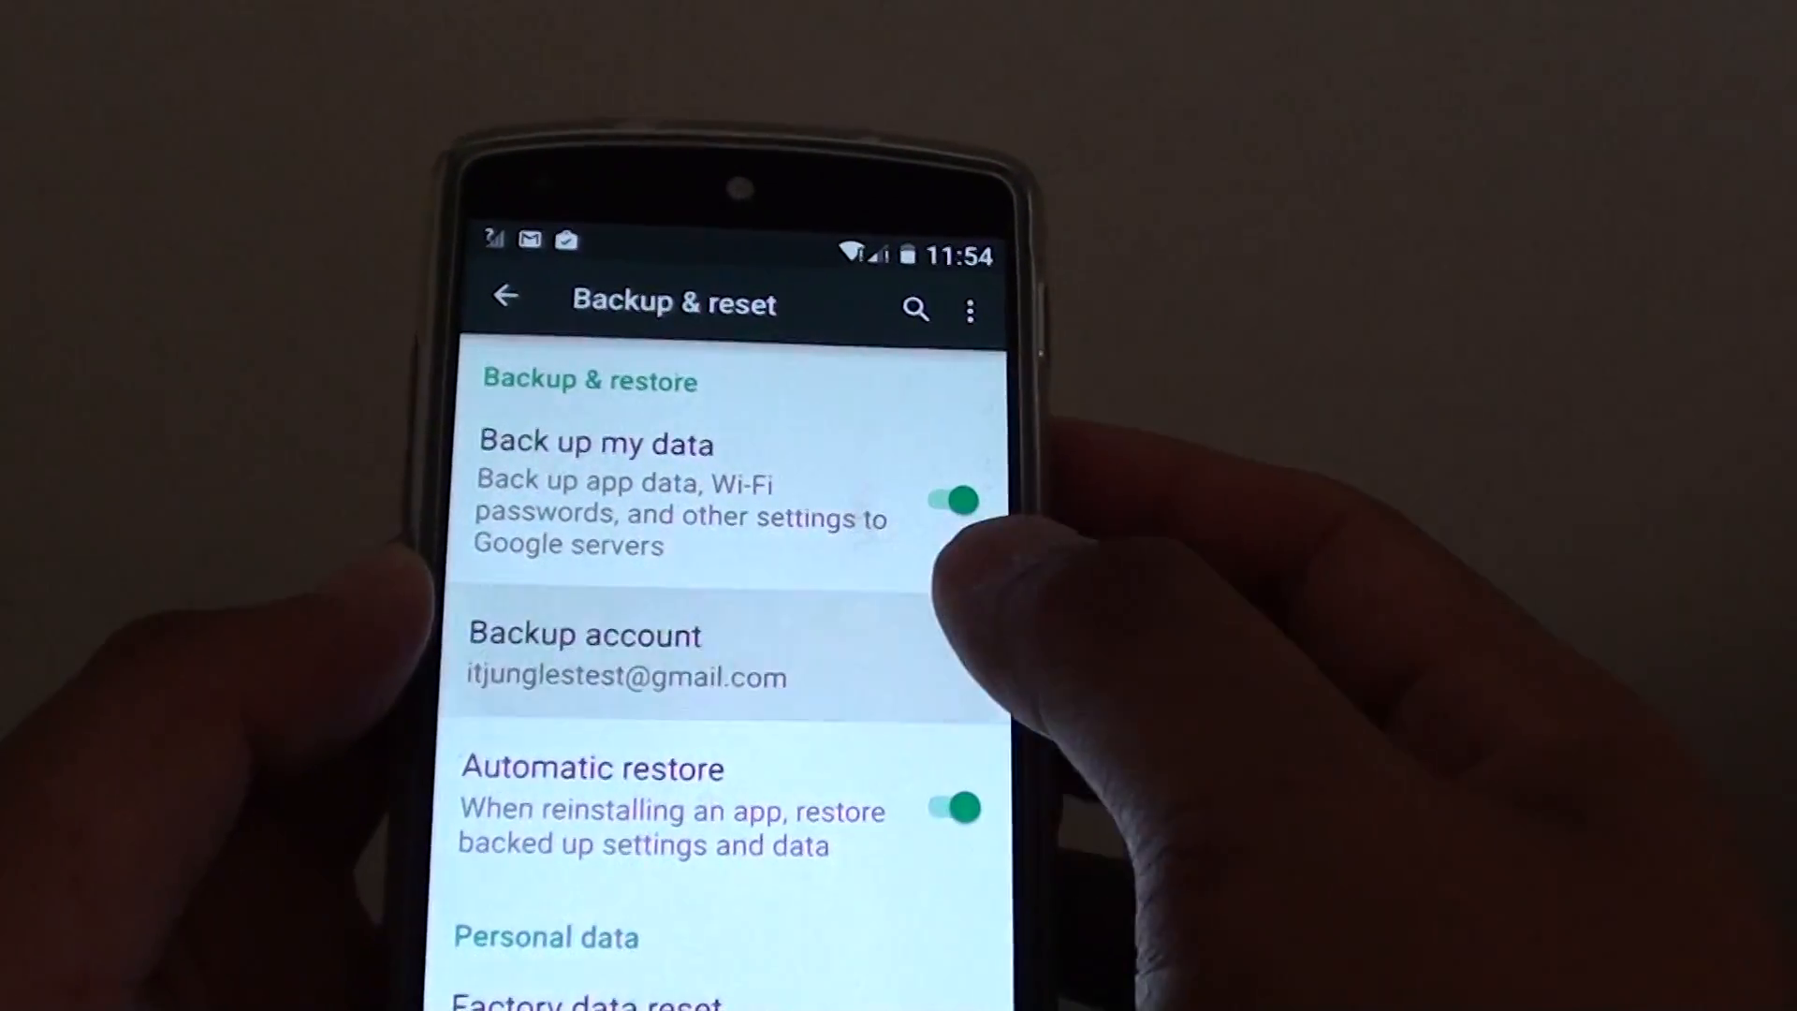
{"action": "left_click", "coordinate": [584, 654]}
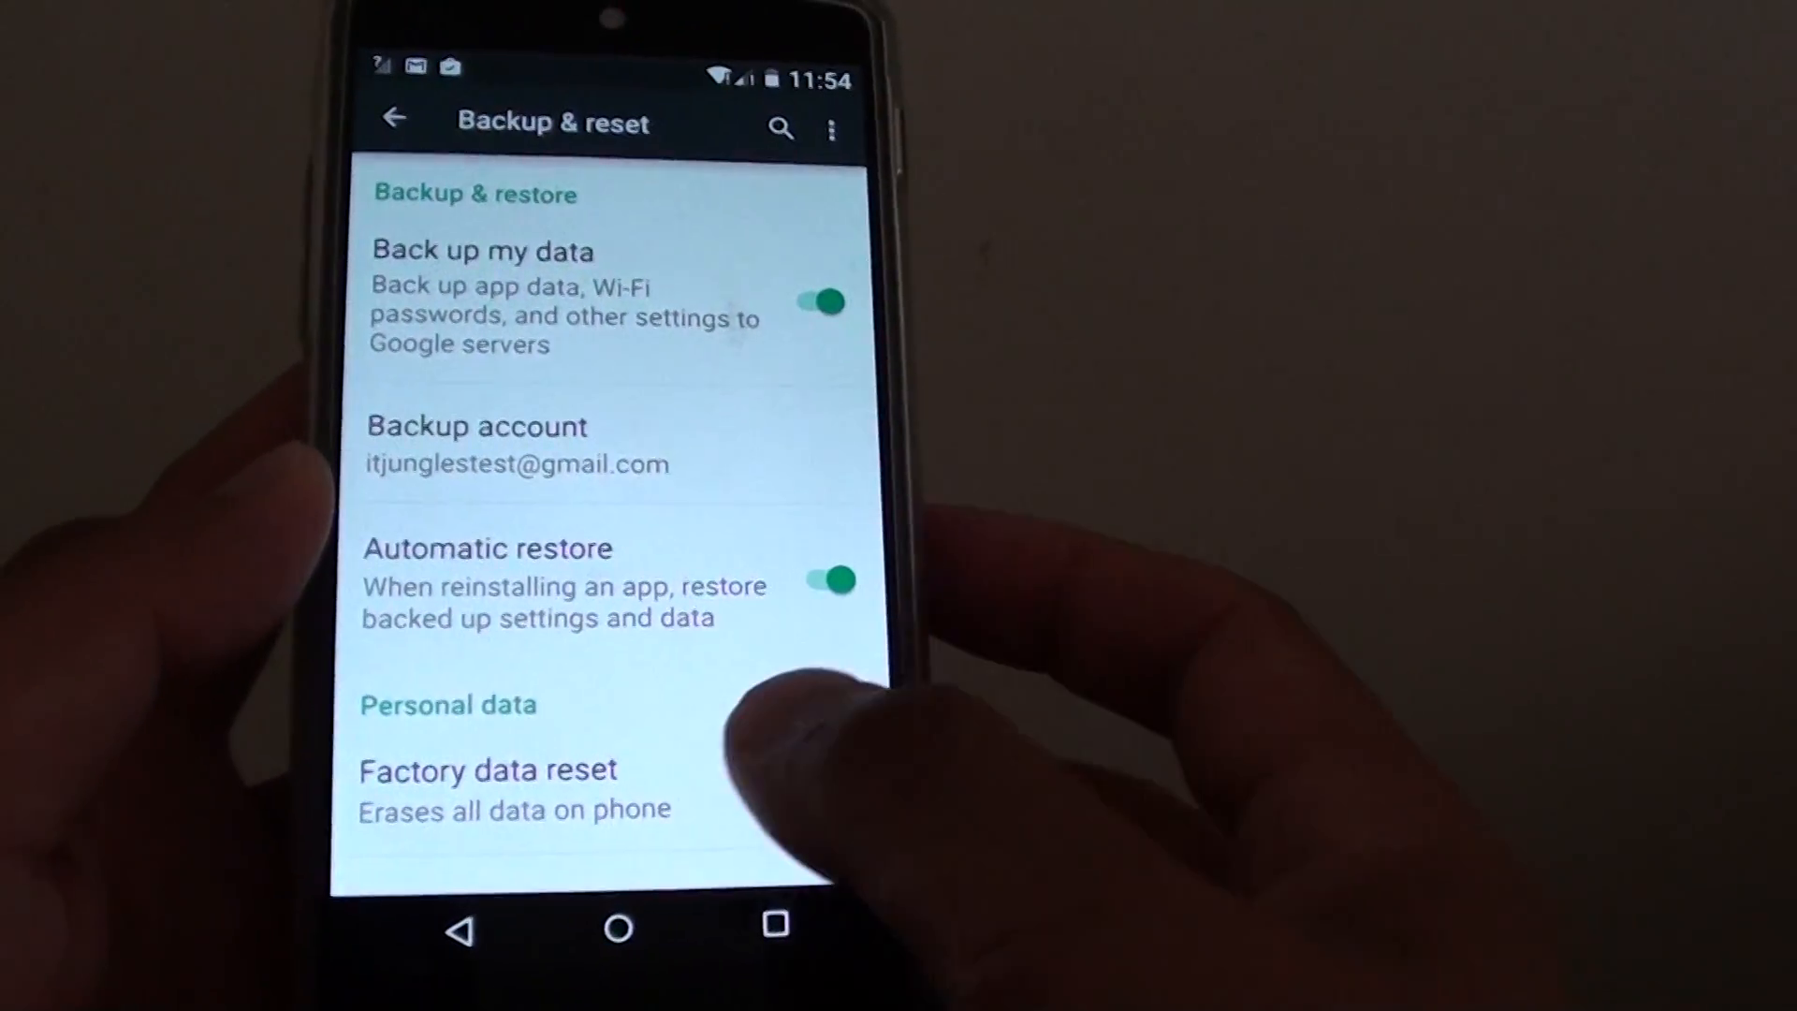
{"action": "left_click", "coordinate": [486, 769]}
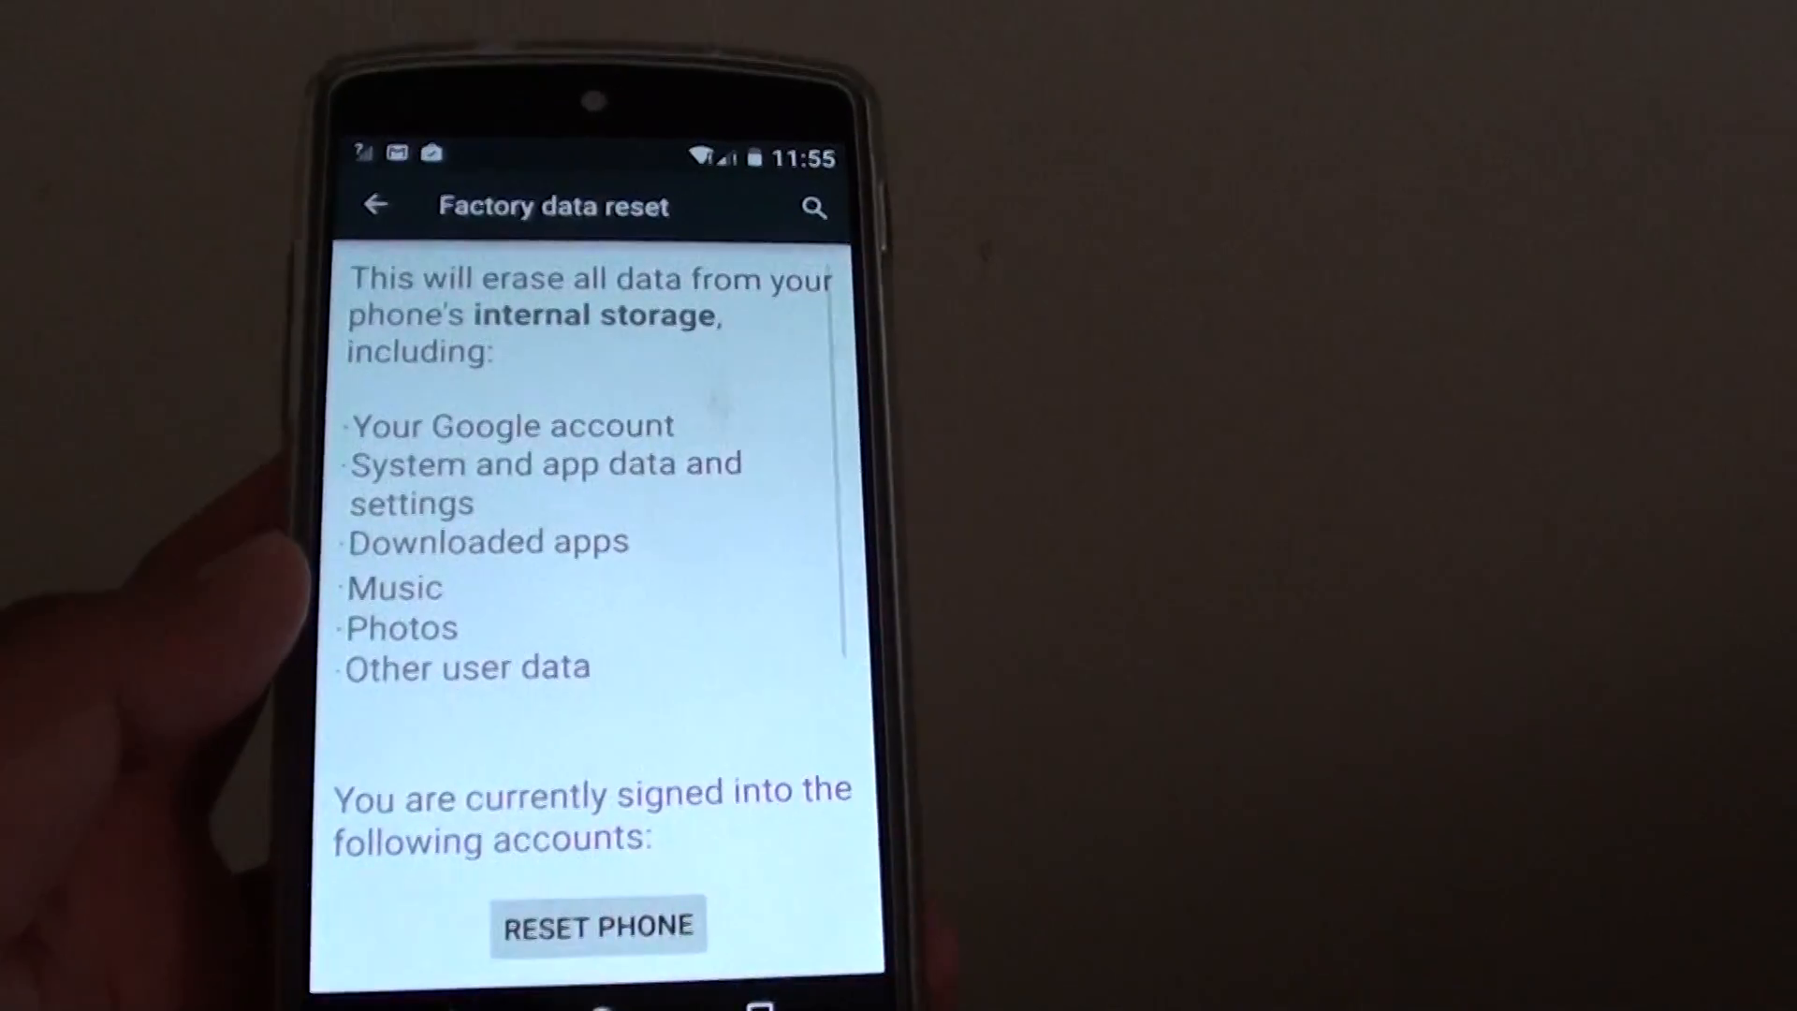